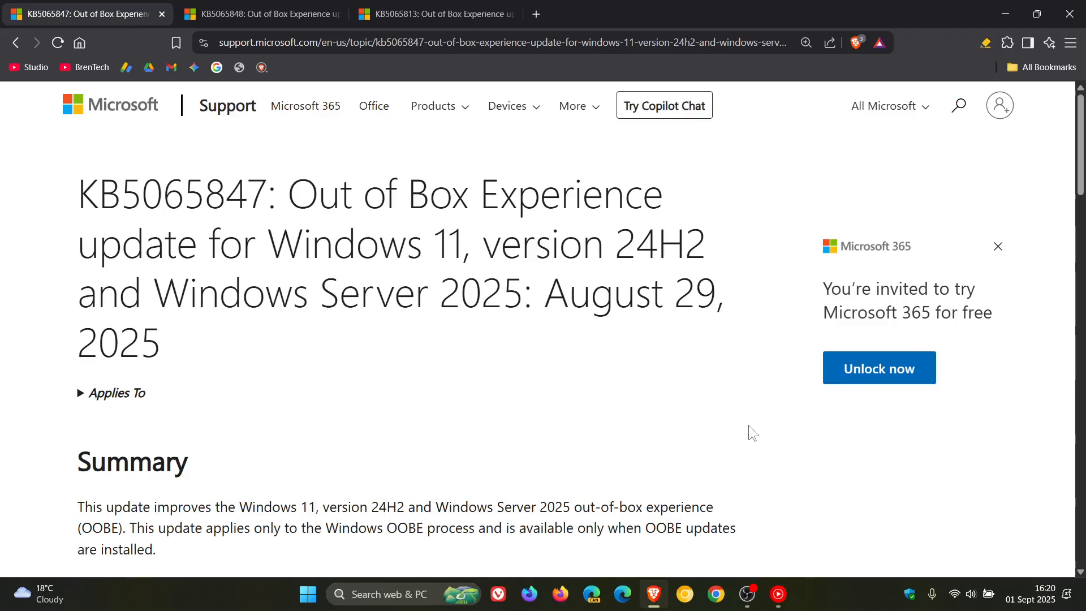
{"action": "mouse_move", "coordinate": [763, 427]}
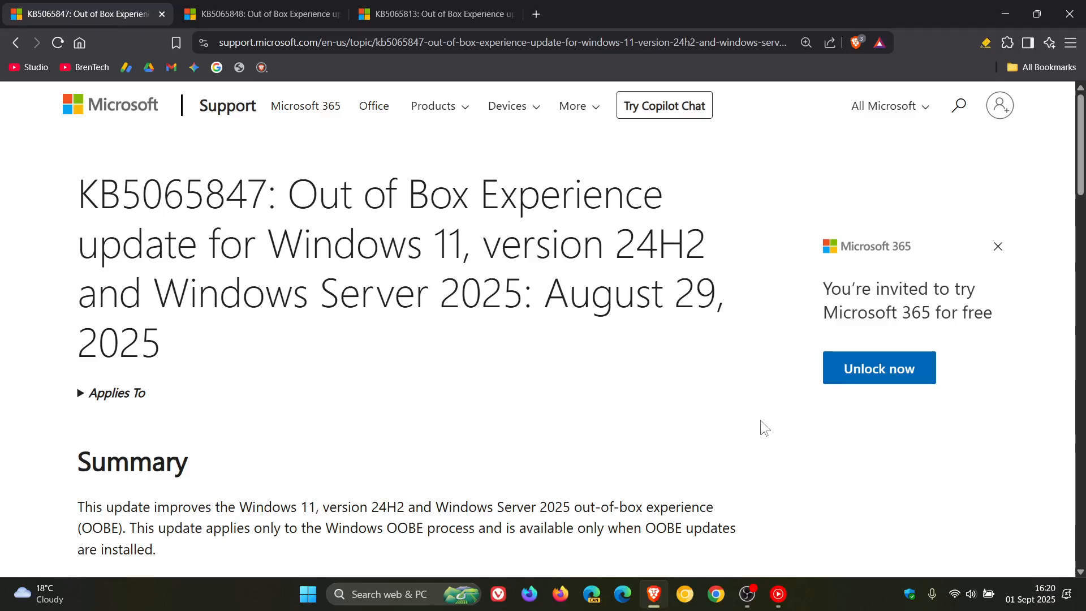
{"action": "mouse_move", "coordinate": [589, 198]}
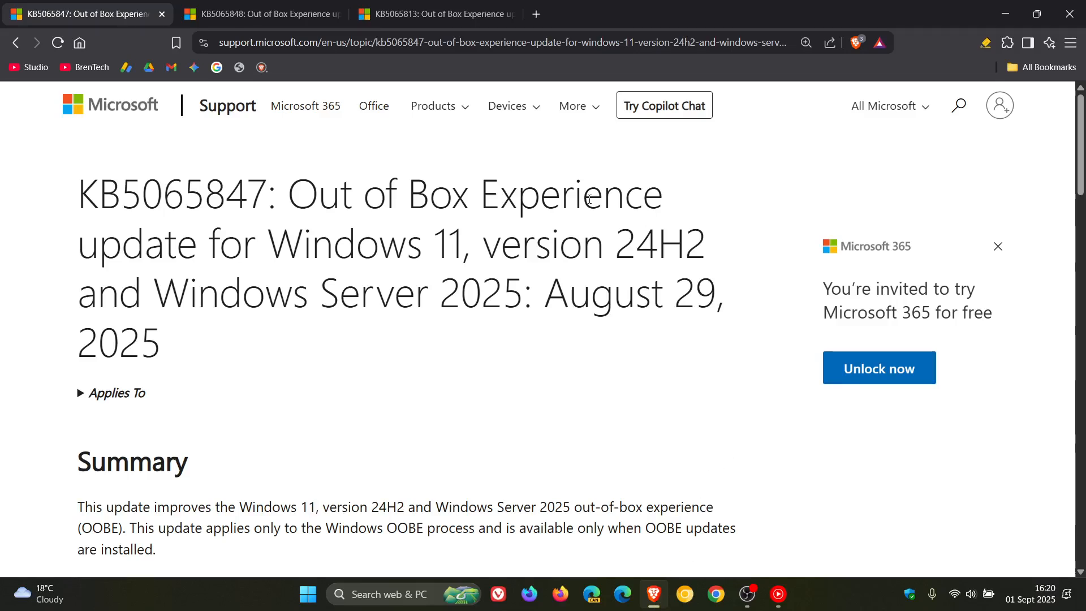
- View the KB5065848 article, then the KB5065813 Out of Box Experience update article
{"action": "left_click", "coordinate": [260, 13]}
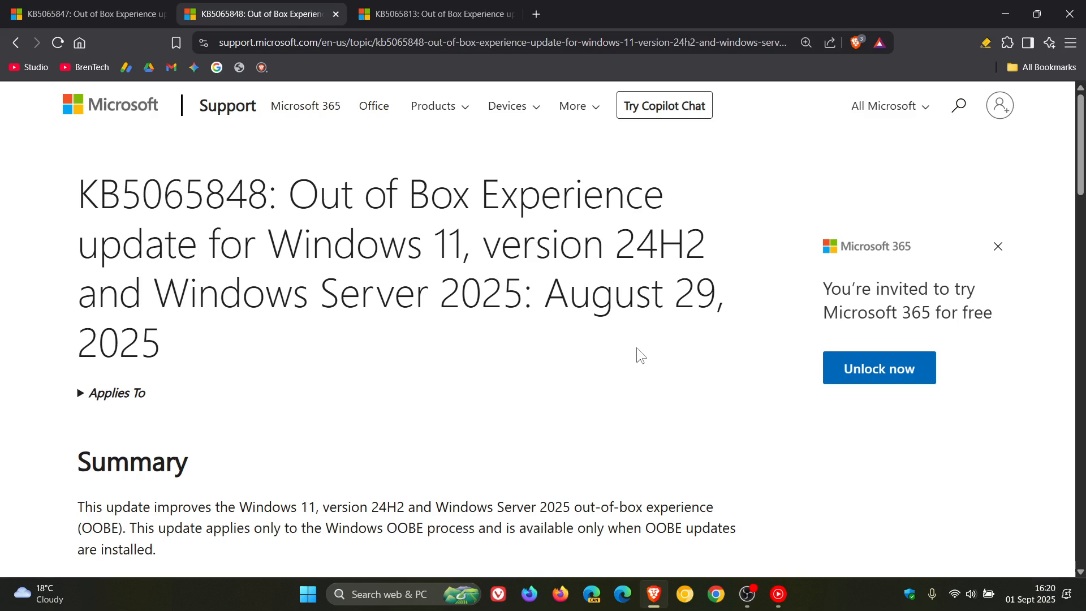
{"action": "left_click", "coordinate": [434, 13]}
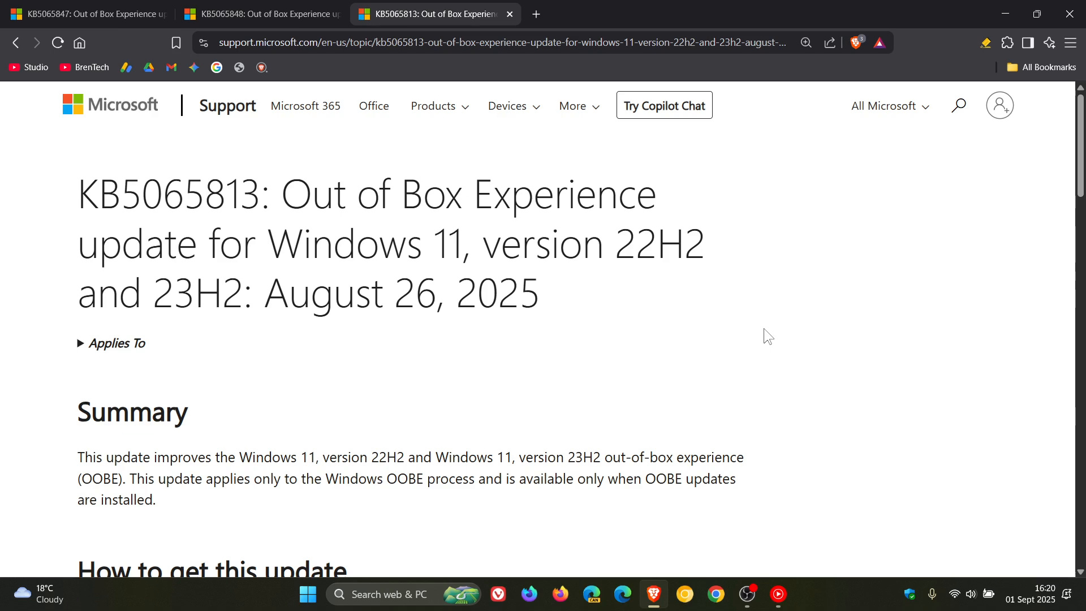
{"action": "mouse_move", "coordinate": [87, 14]}
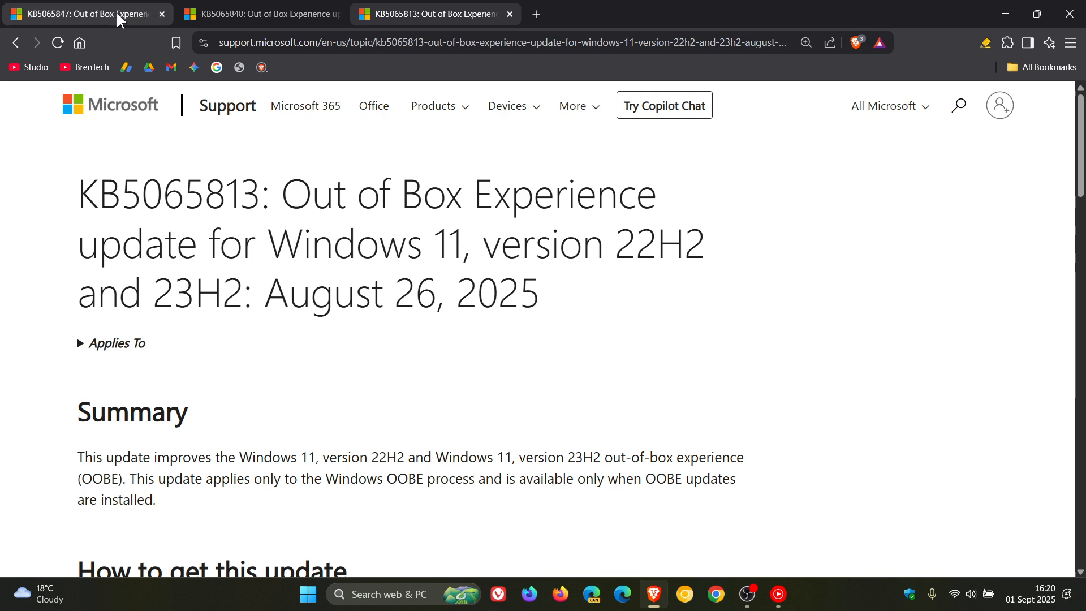
- Highlight KB5065847's OOBE-only Summary sentence, then minimise the browser to the desktop
{"action": "left_click", "coordinate": [83, 14]}
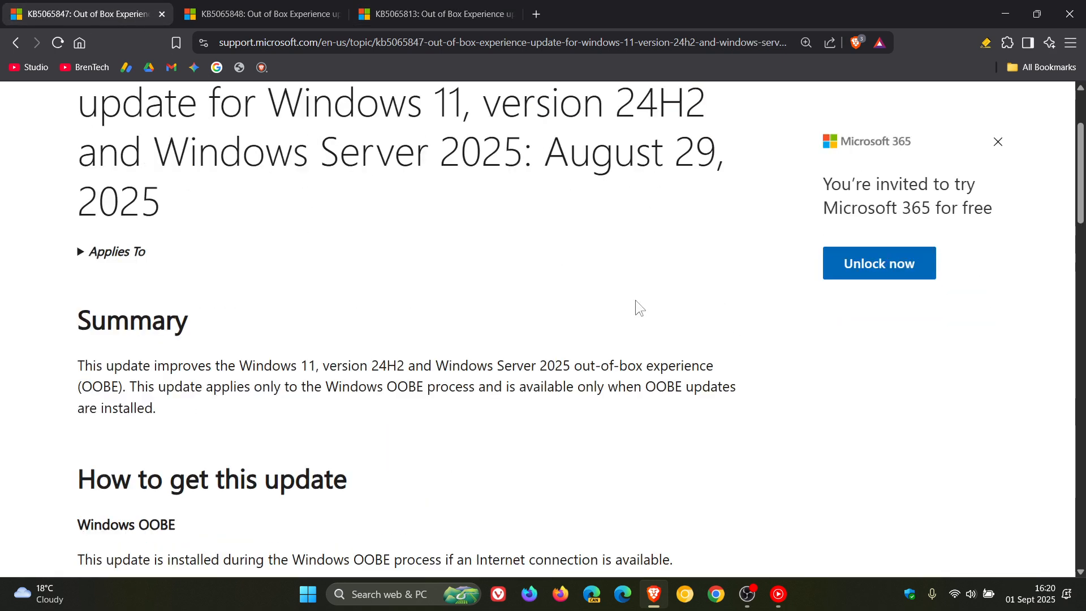
{"action": "mouse_move", "coordinate": [260, 394]}
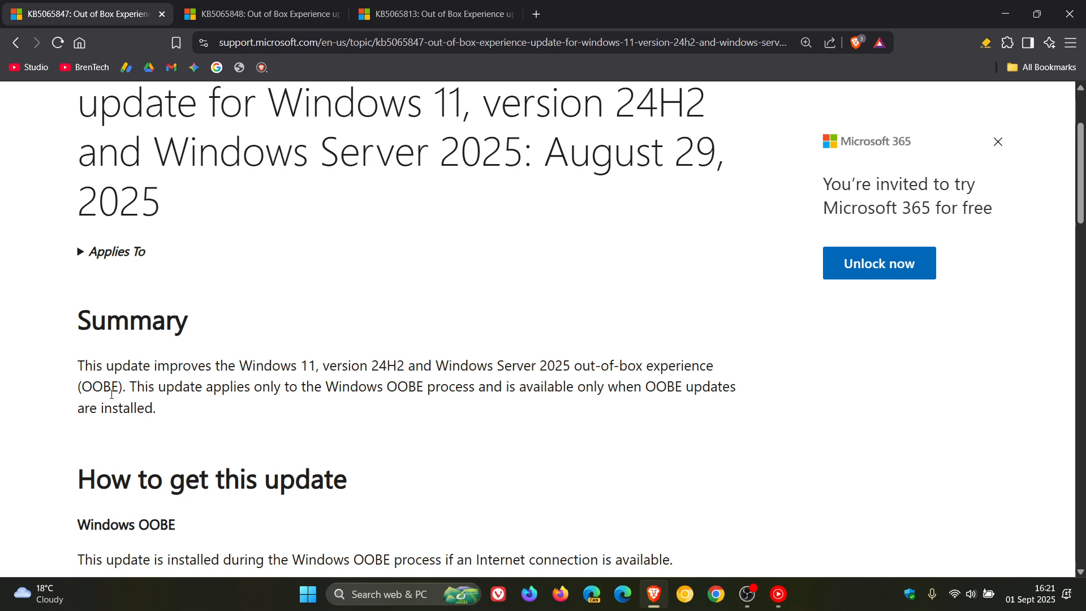
{"action": "left_click_drag", "start_coordinate": [136, 387], "coordinate": [350, 386]}
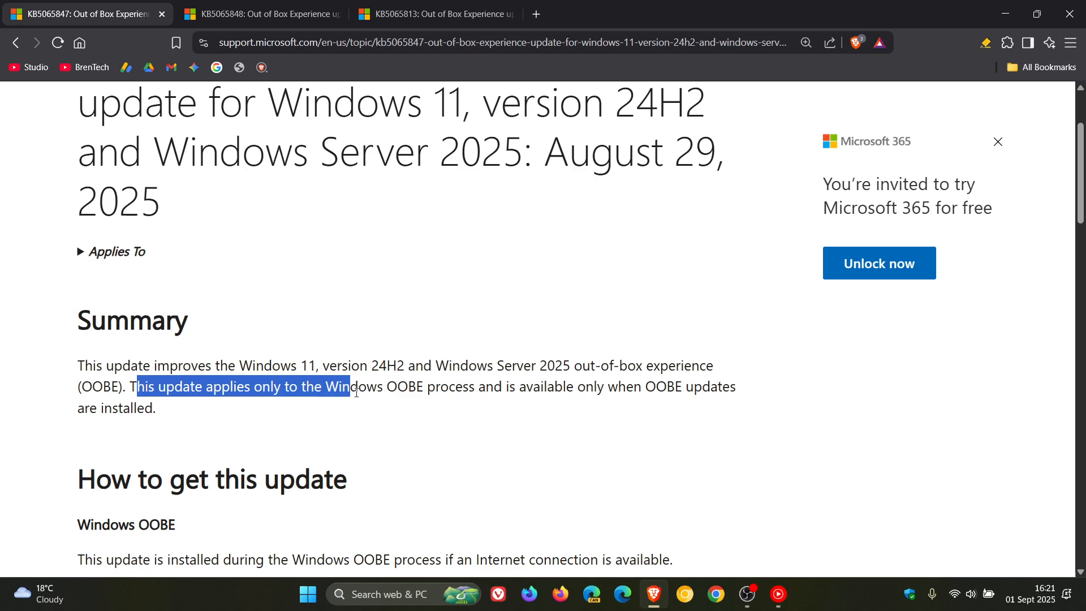
{"action": "left_click_drag", "start_coordinate": [349, 387], "coordinate": [156, 408]}
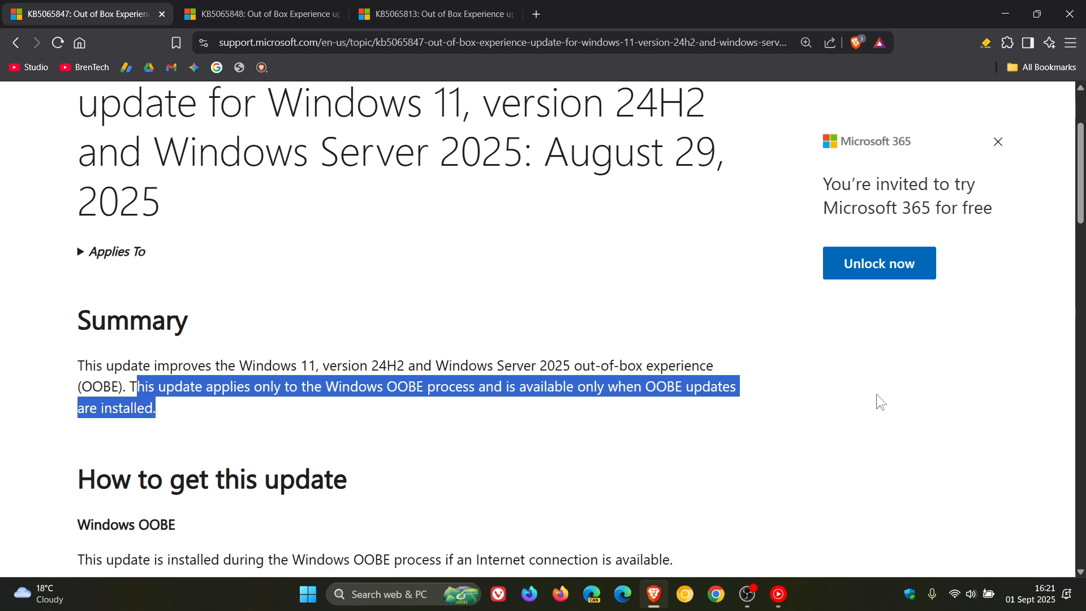
{"action": "mouse_move", "coordinate": [880, 408]}
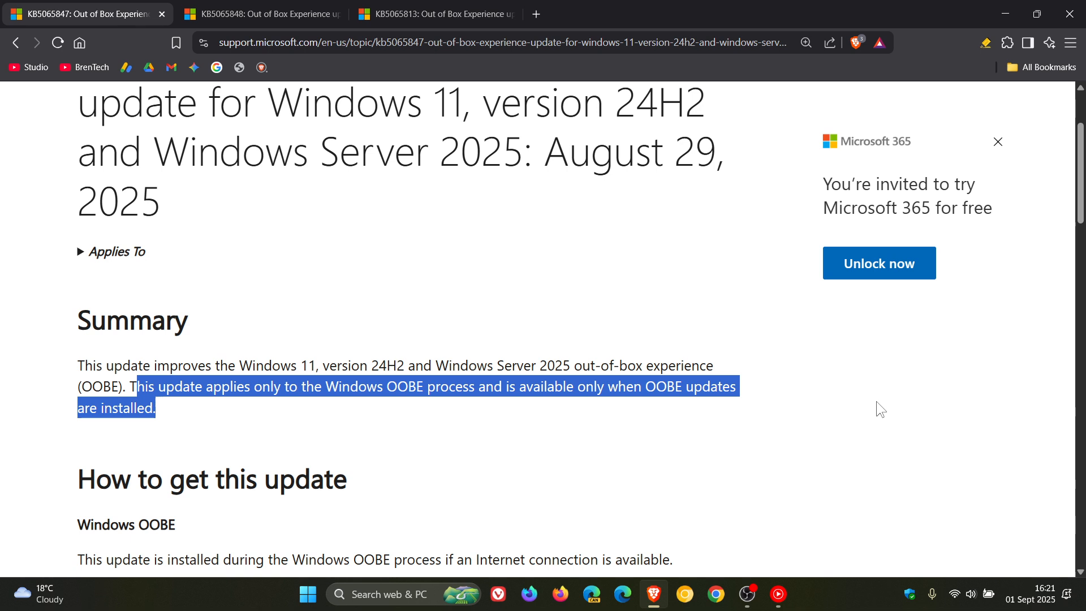
{"action": "left_click", "coordinate": [1004, 13]}
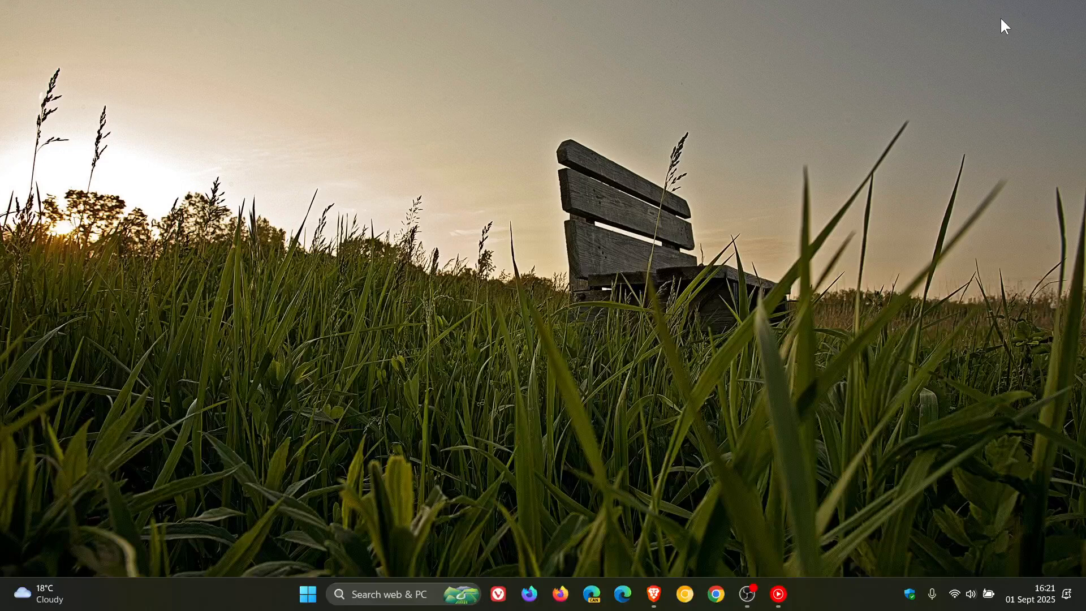
{"action": "mouse_move", "coordinate": [863, 216]}
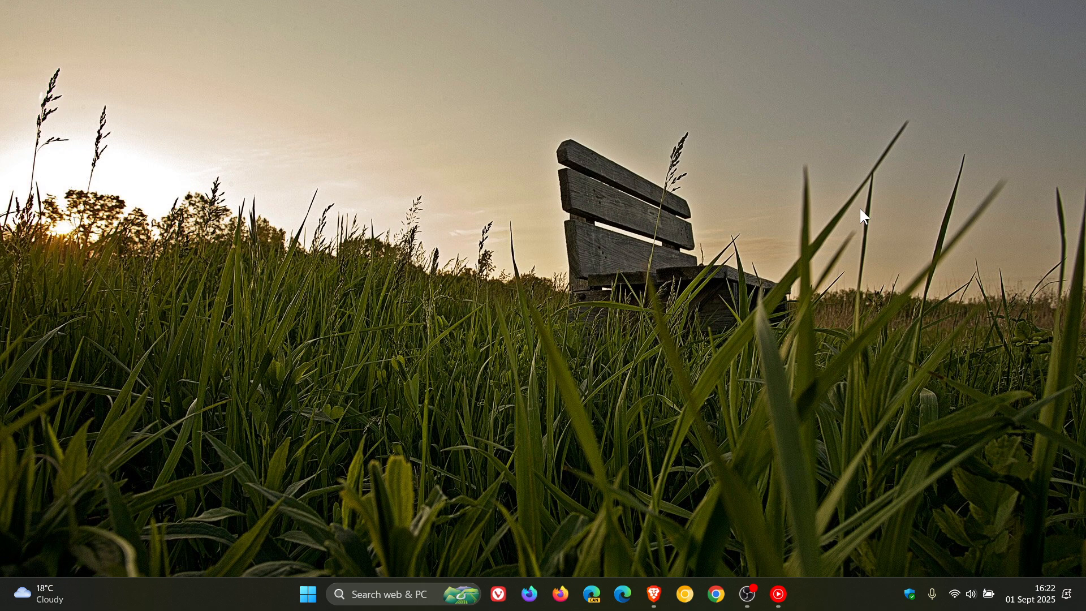
{"action": "mouse_move", "coordinate": [425, 427]}
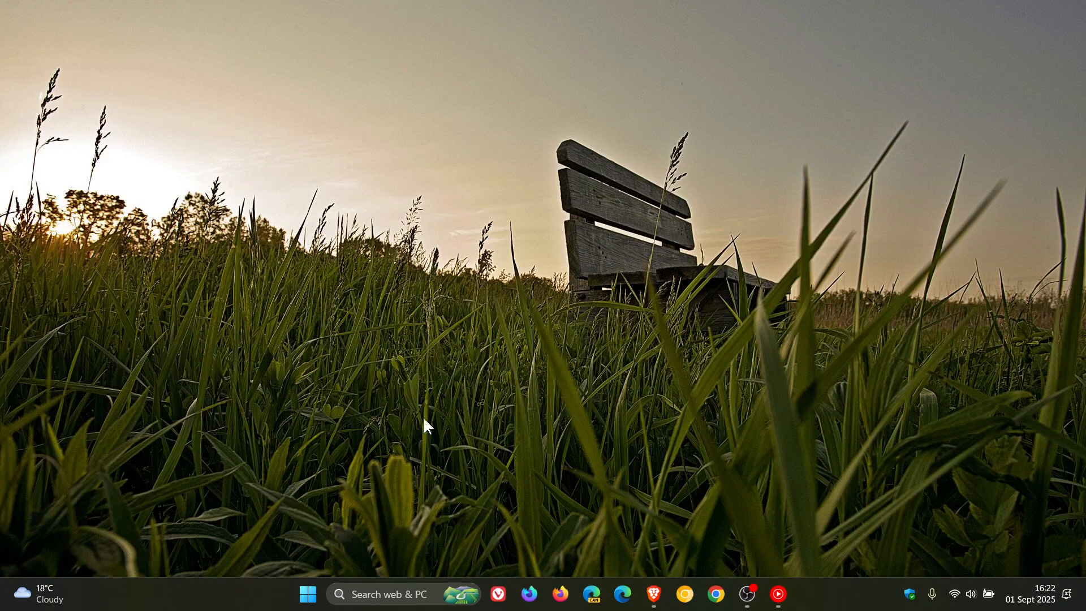
- Open Settings from Start and go to Windows Update, showing the PC up to date
{"action": "left_click", "coordinate": [307, 595]}
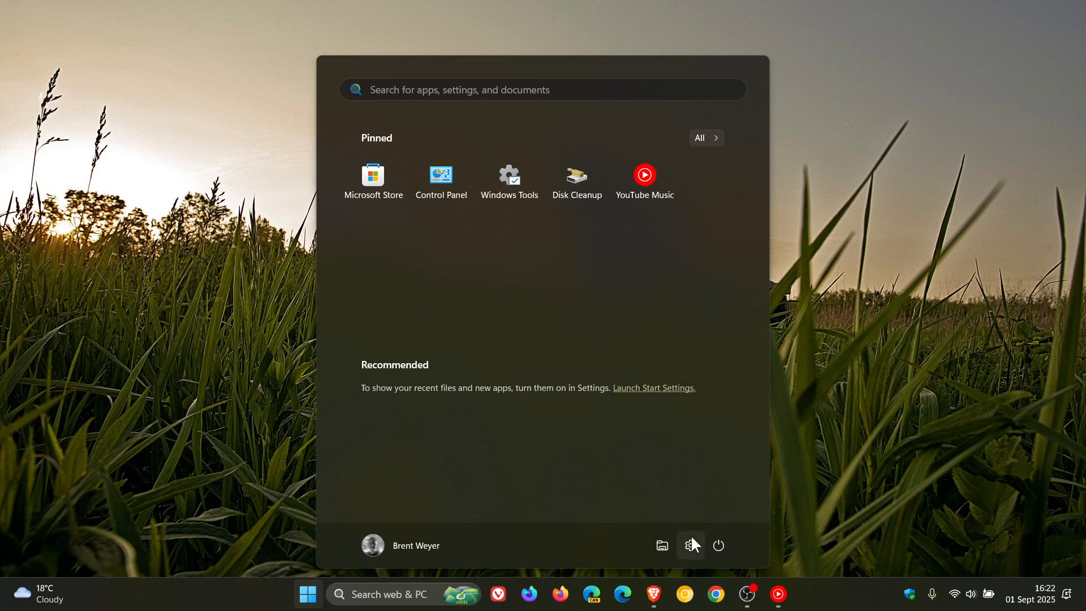
{"action": "left_click", "coordinate": [691, 546]}
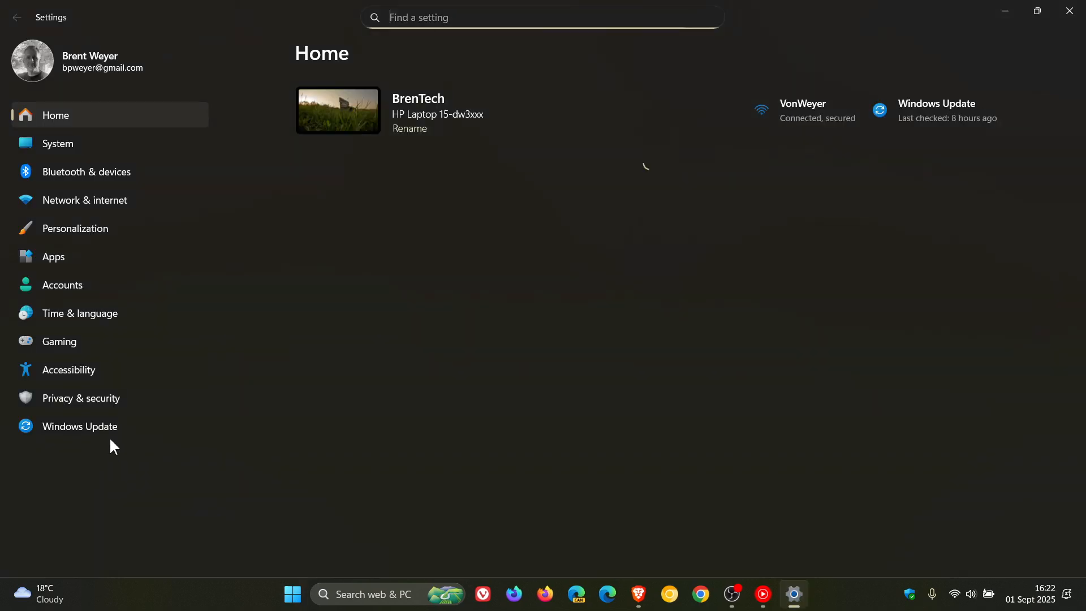
{"action": "left_click", "coordinate": [80, 426]}
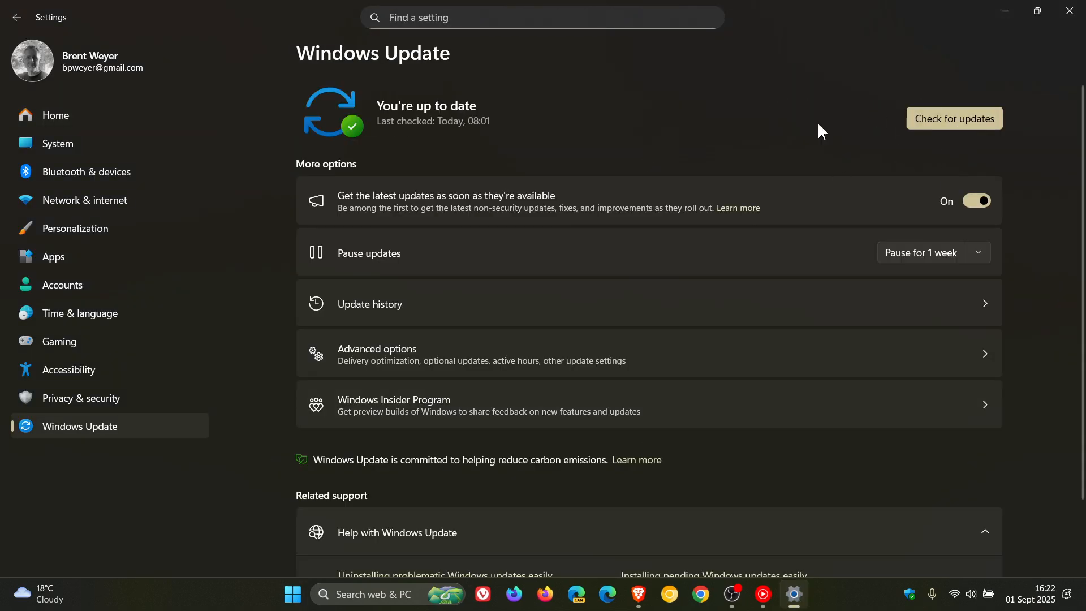
{"action": "mouse_move", "coordinate": [754, 133]}
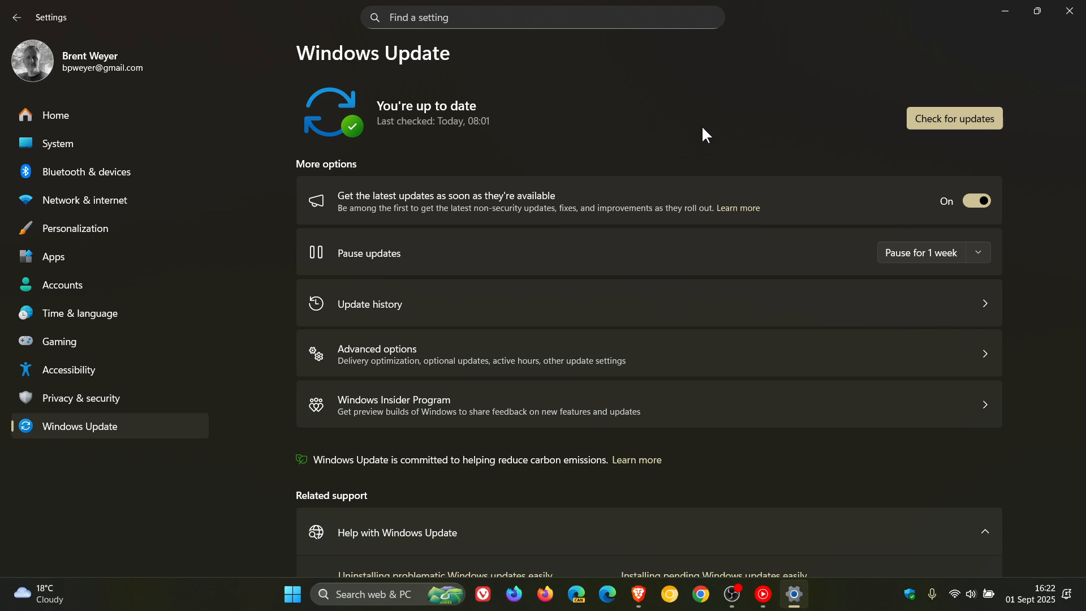
{"action": "mouse_move", "coordinate": [993, 38]}
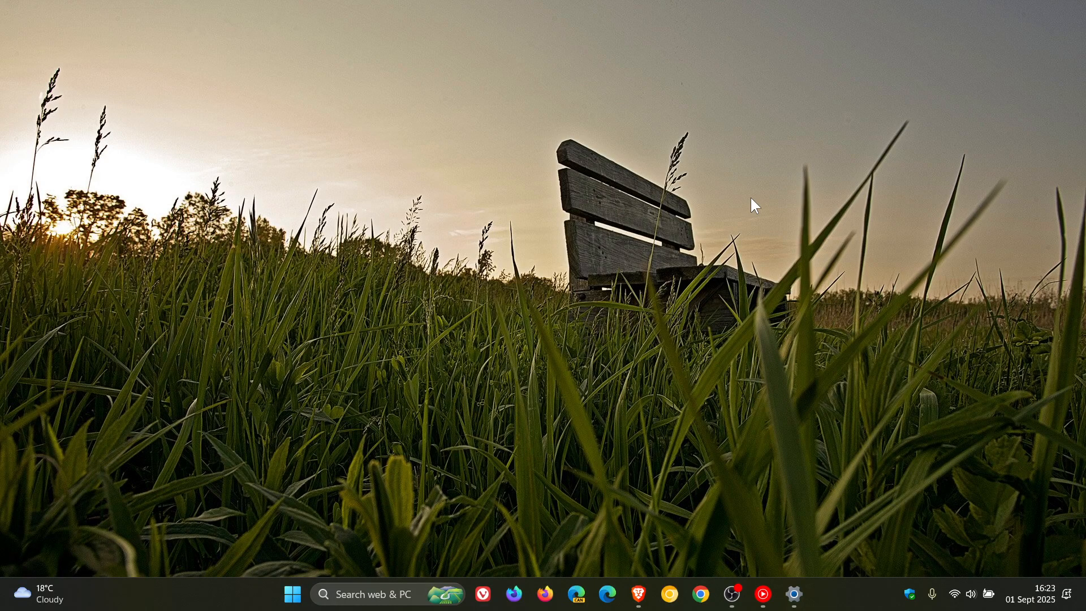
{"action": "mouse_move", "coordinate": [789, 322]}
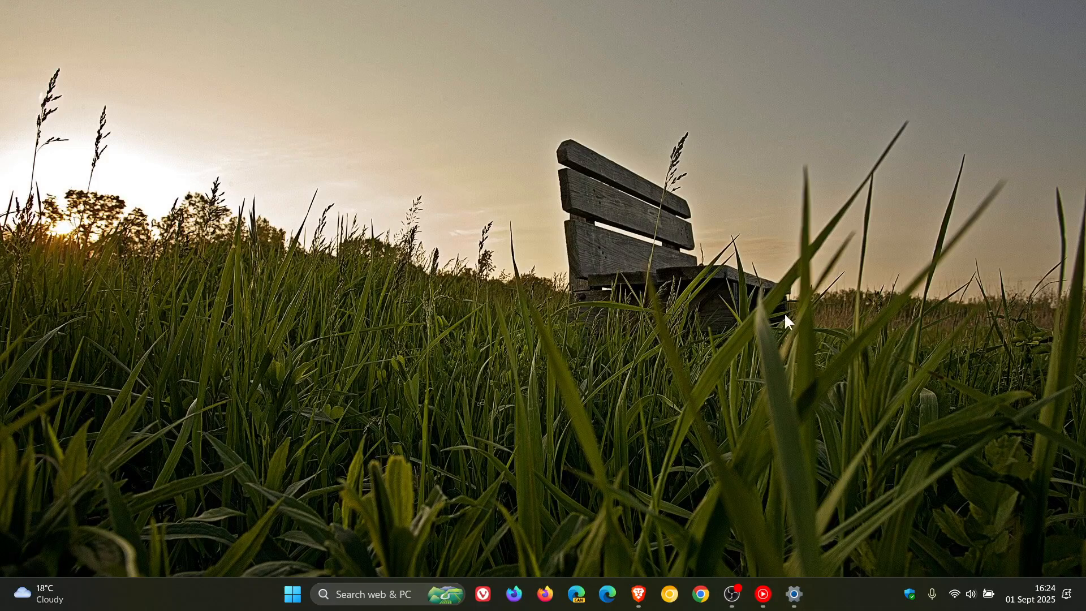
{"action": "mouse_move", "coordinate": [773, 294]}
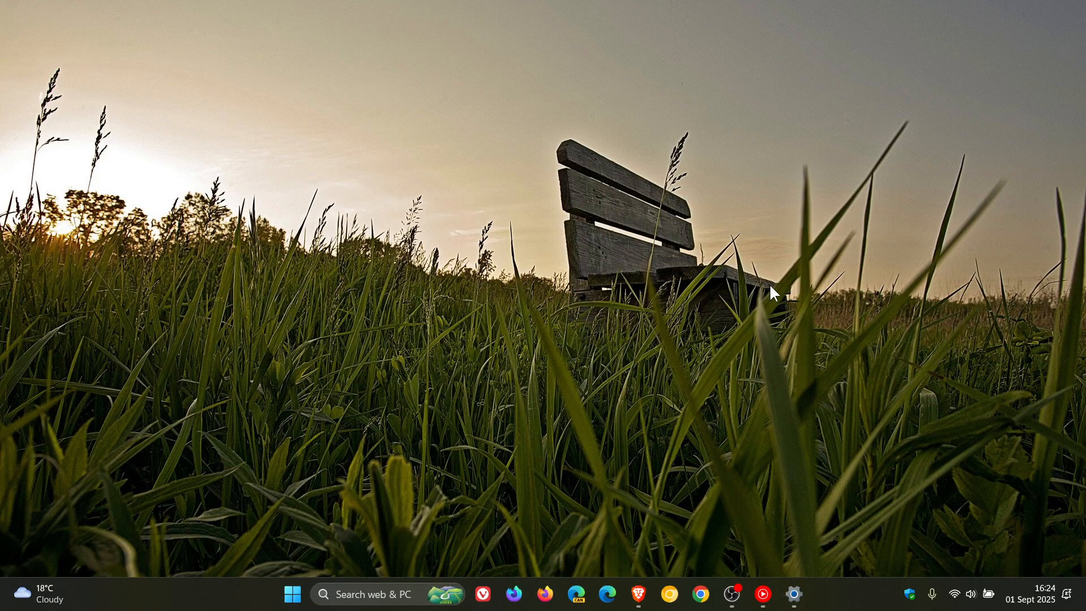